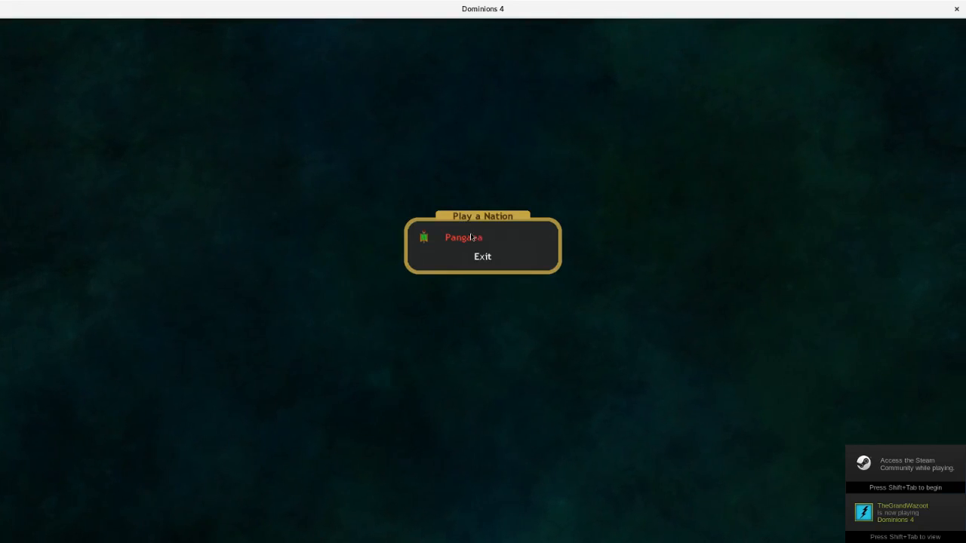
- Start Pangaea's turn and quit the first battle replay
left_click(462, 236)
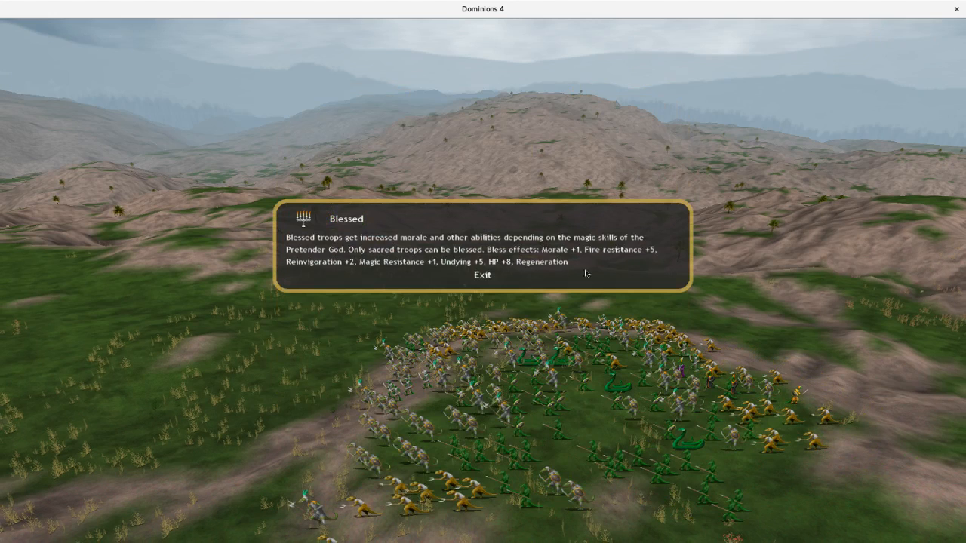
mouse_move(379, 288)
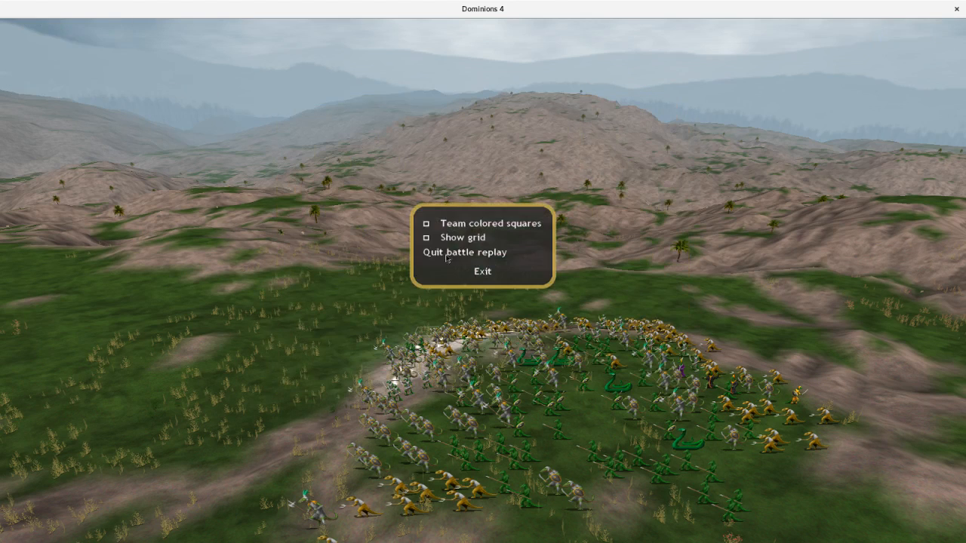
left_click(463, 252)
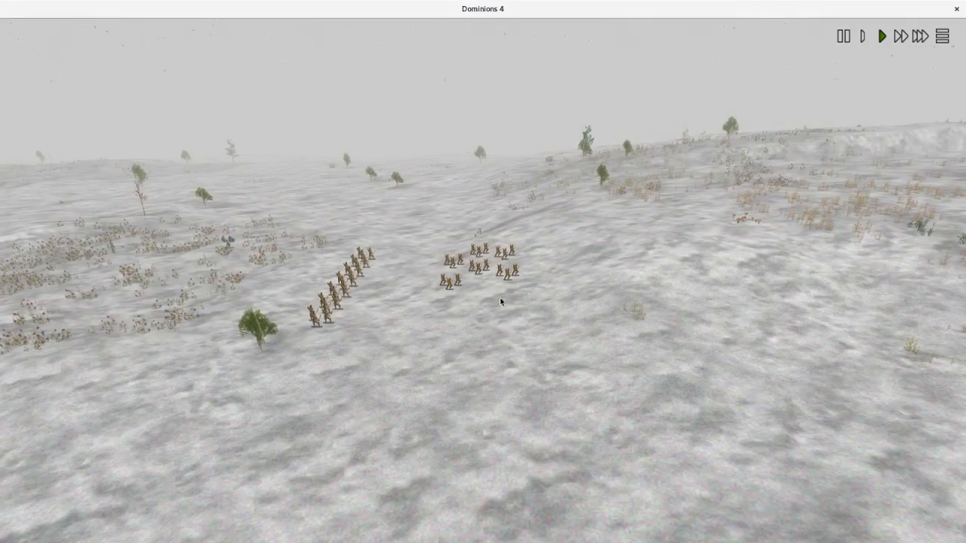
- End the snowy replay and close the Wic battle summary showing defeat by Caelum
left_click(920, 36)
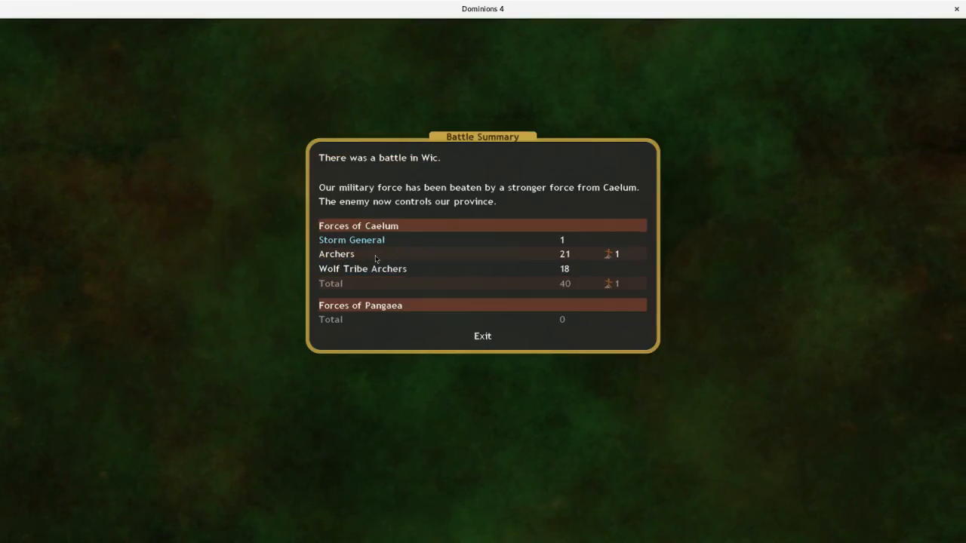
left_click(482, 336)
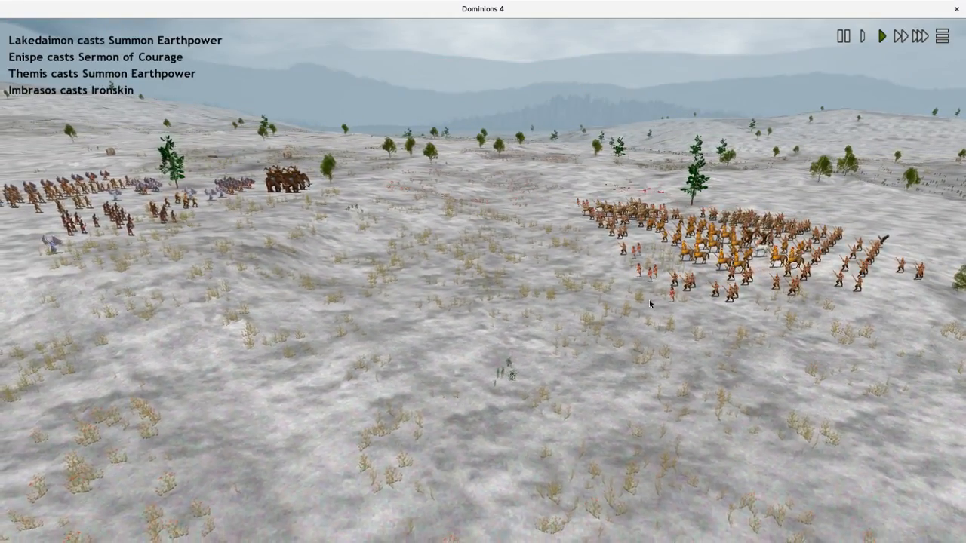
- Open unit info for Dashtaghni, the Caelum air mage Seraph, in the replay
left_click(923, 37)
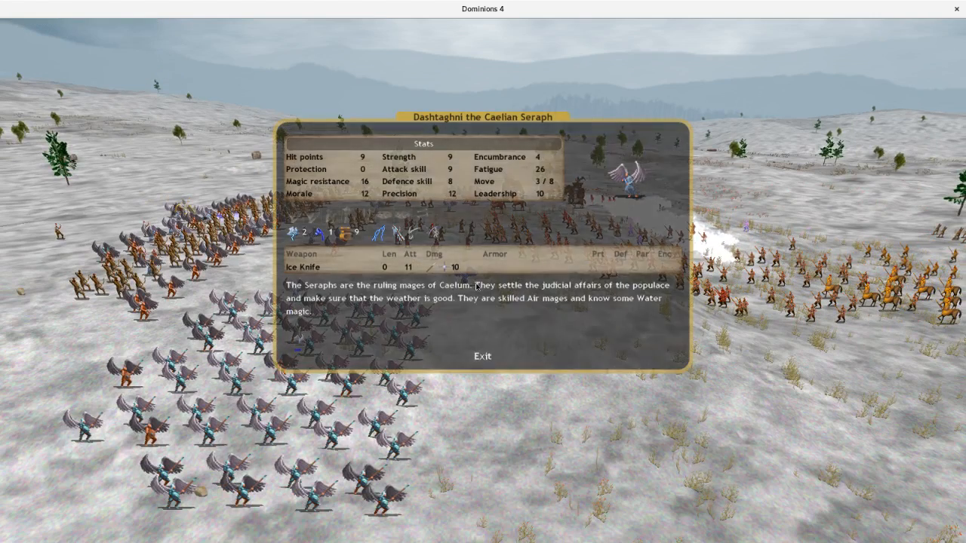
- Close the Seraph's info and check the Crippled wound (AP 2, Att -4, Def -4)
left_click(481, 355)
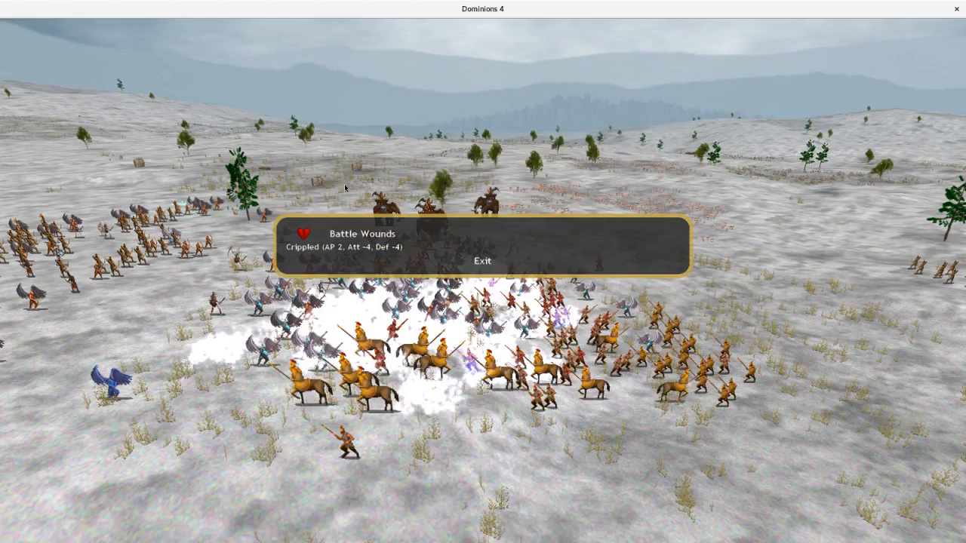
- Close the Battle Wounds and Spire Horn Archer info boxes so the Dommen summary appears
left_click(482, 266)
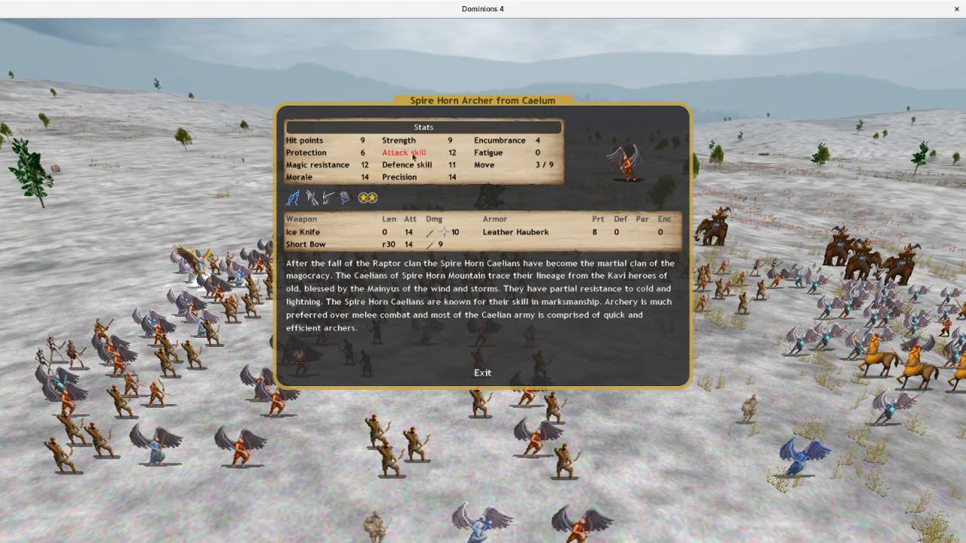
left_click(482, 373)
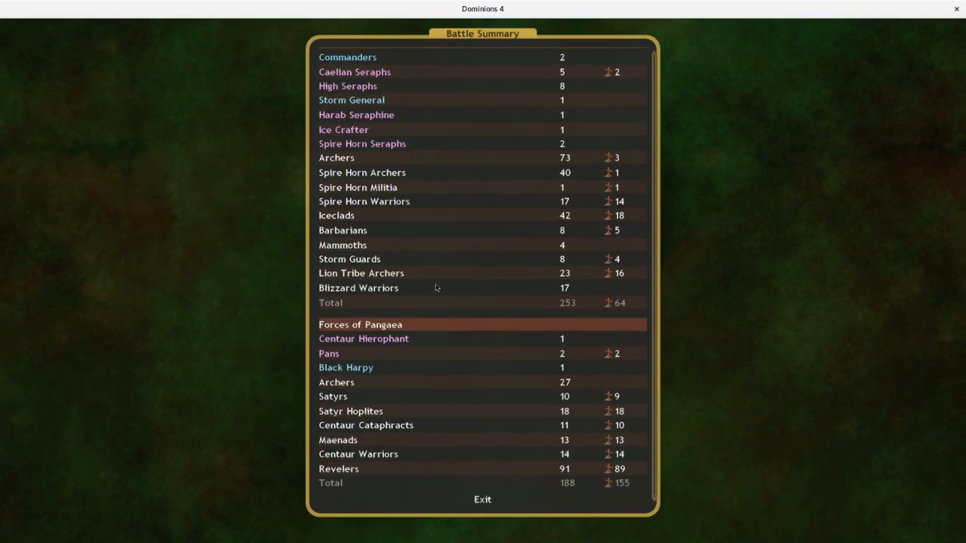
mouse_move(431, 380)
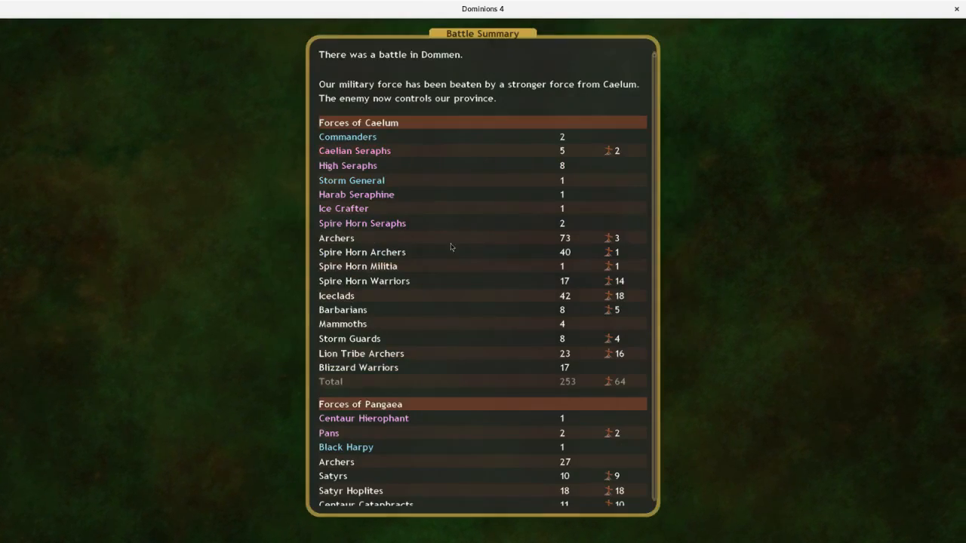
- Close the Dommen summary and Vepitre capture message, then pick Vepitre's commanders for new orders
scroll("down", 3)
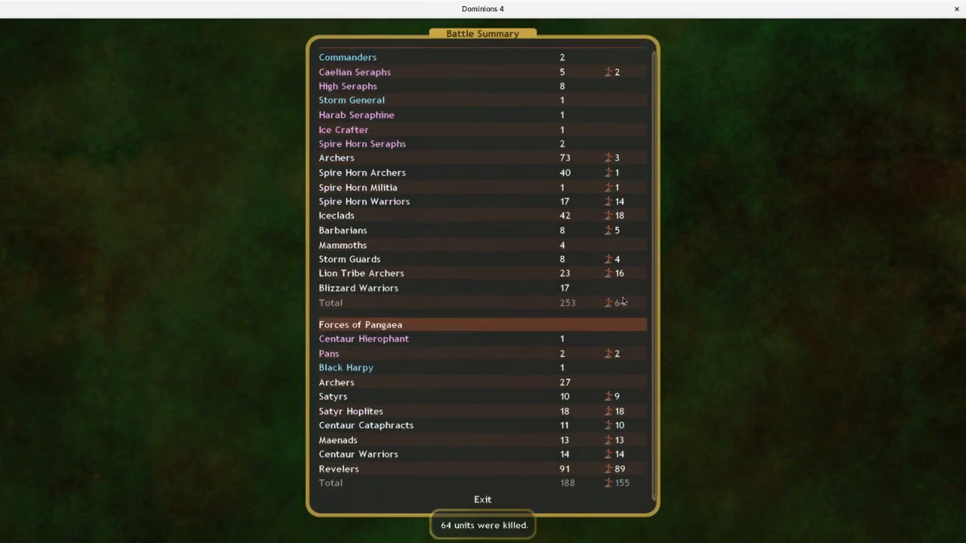
left_click(481, 500)
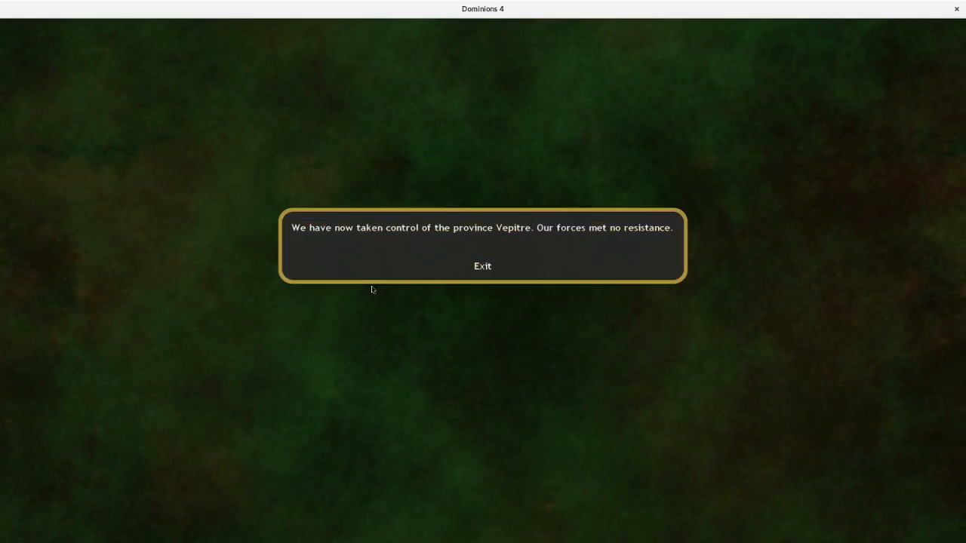
left_click(482, 266)
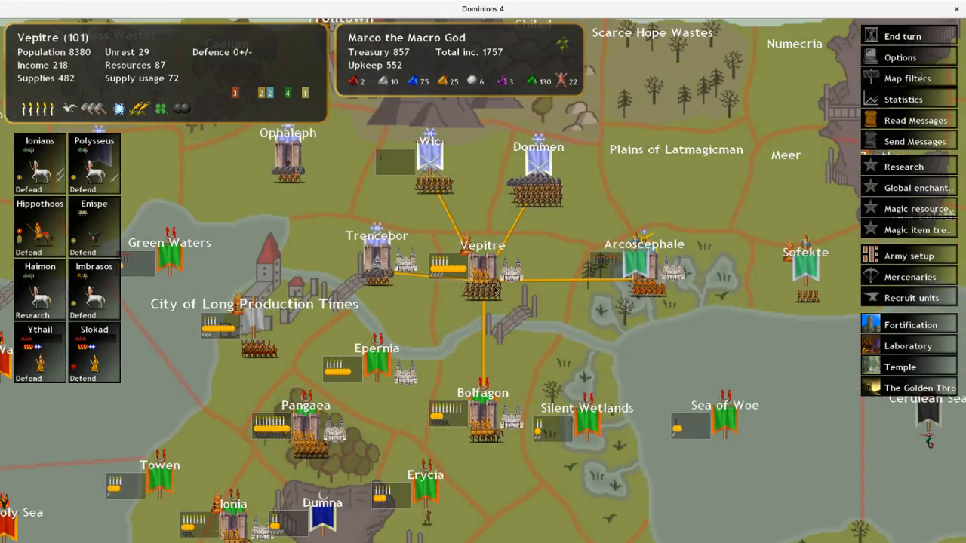
left_click(535, 177)
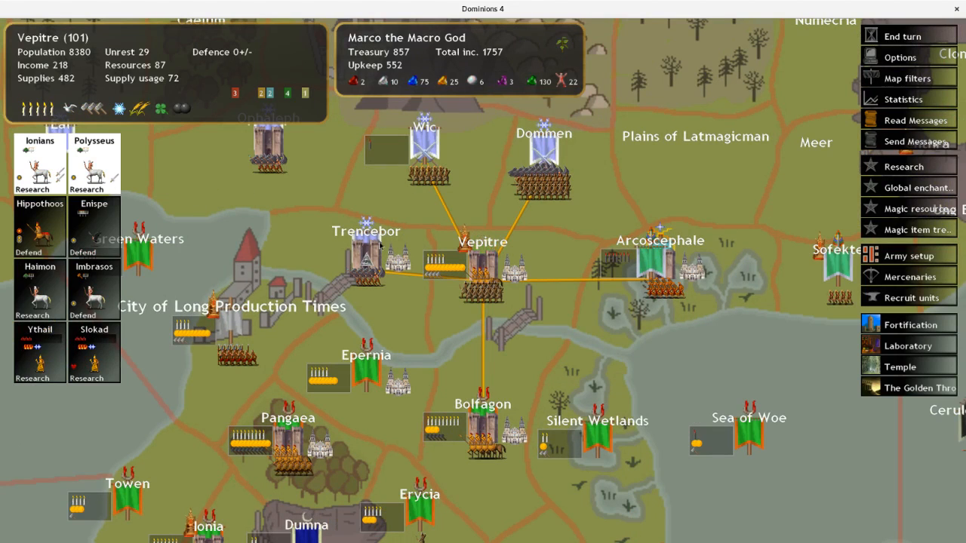
left_click(909, 297)
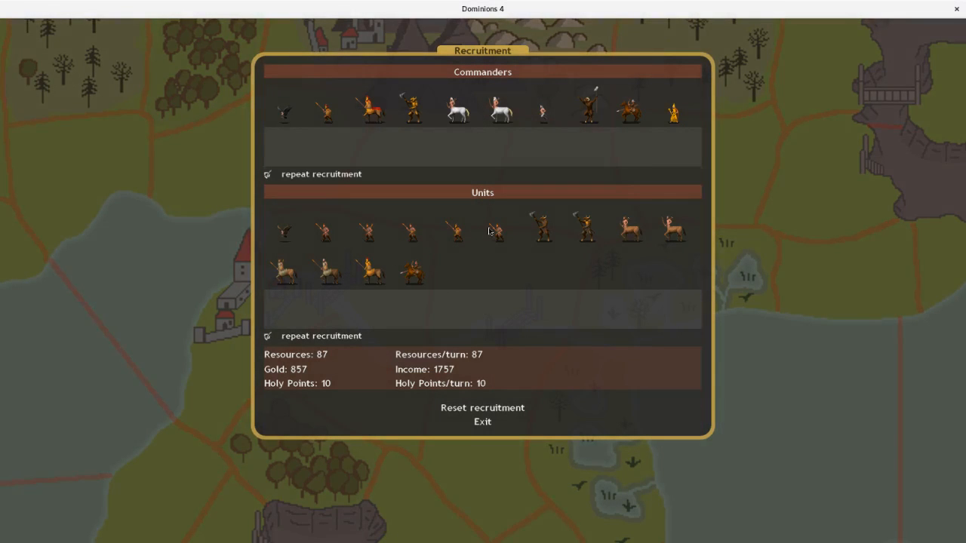
- Queue infantry in Vepitre until resources hit 0 and exit recruitment
left_click(494, 232)
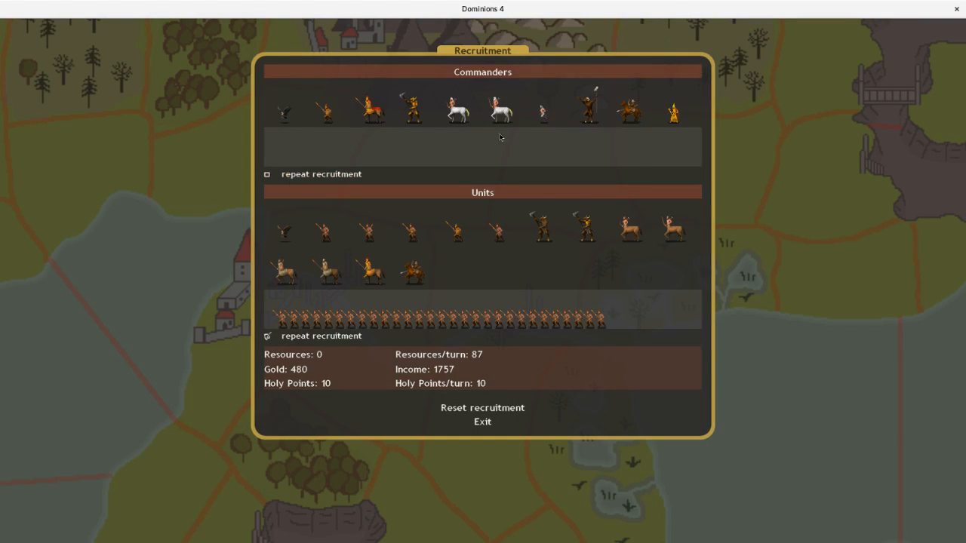
left_click(482, 421)
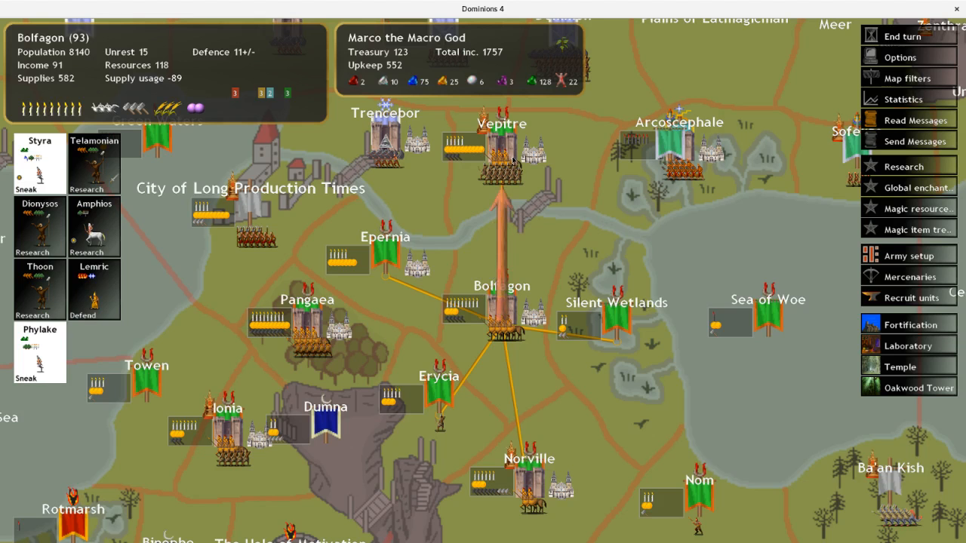
mouse_move(433, 203)
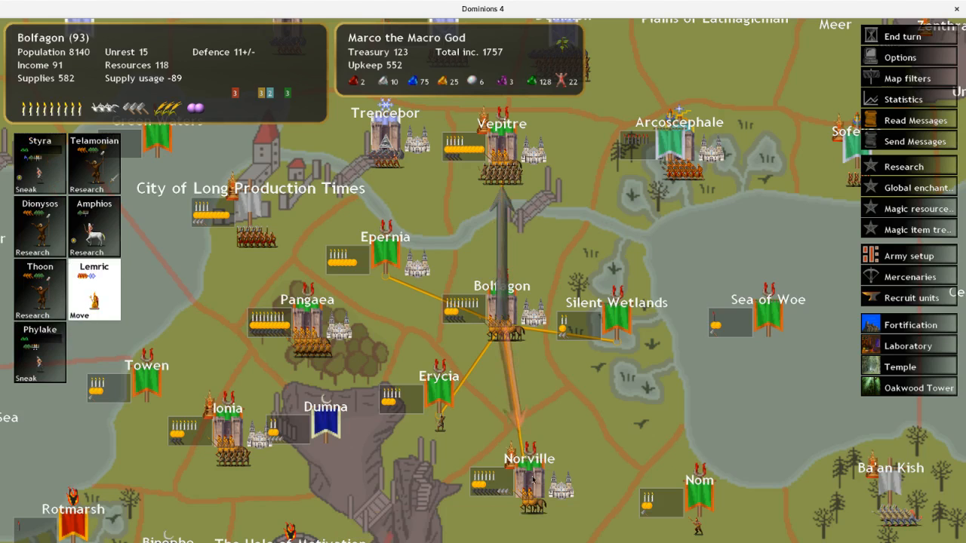
- Send Lemric from Bolfagon marching to Norville
left_click(502, 151)
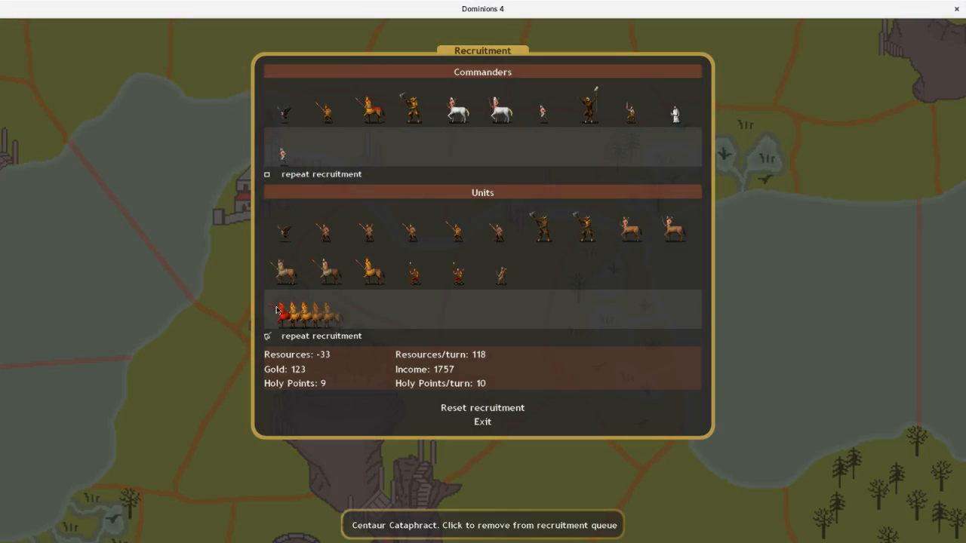
- Drop the unaffordable Centaur Cataphracts from the queue and return to the map
left_click(280, 317)
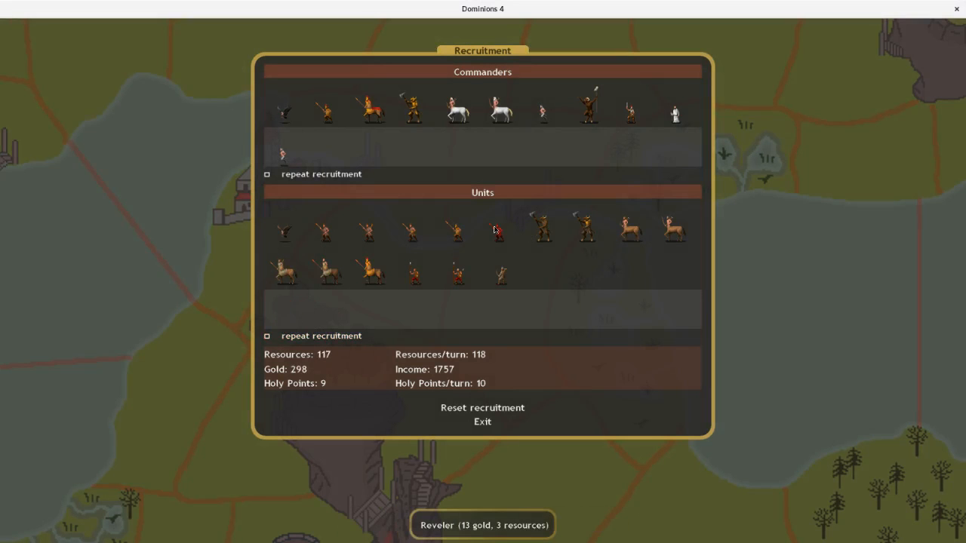
left_click(495, 232)
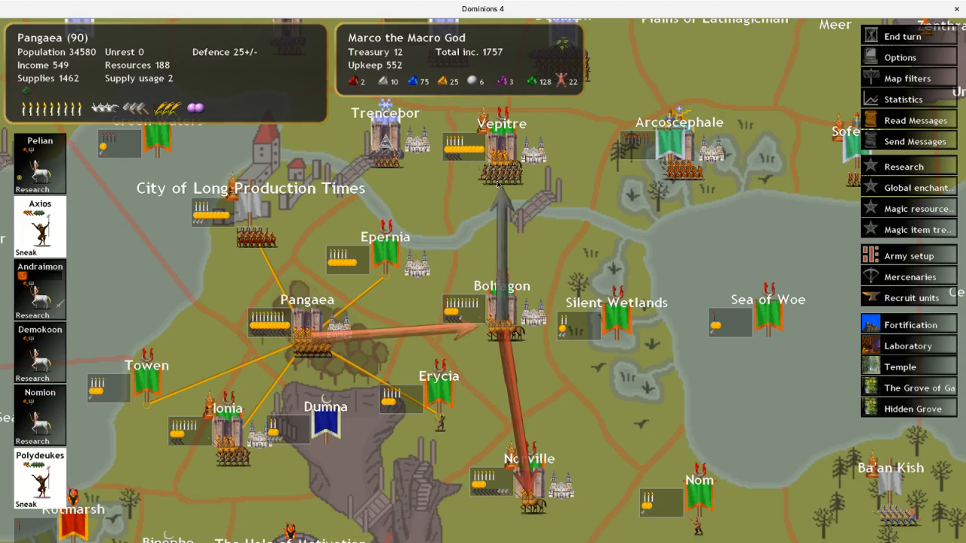
- Review and close Pangaea's 24-unit garrison overview
left_click(39, 288)
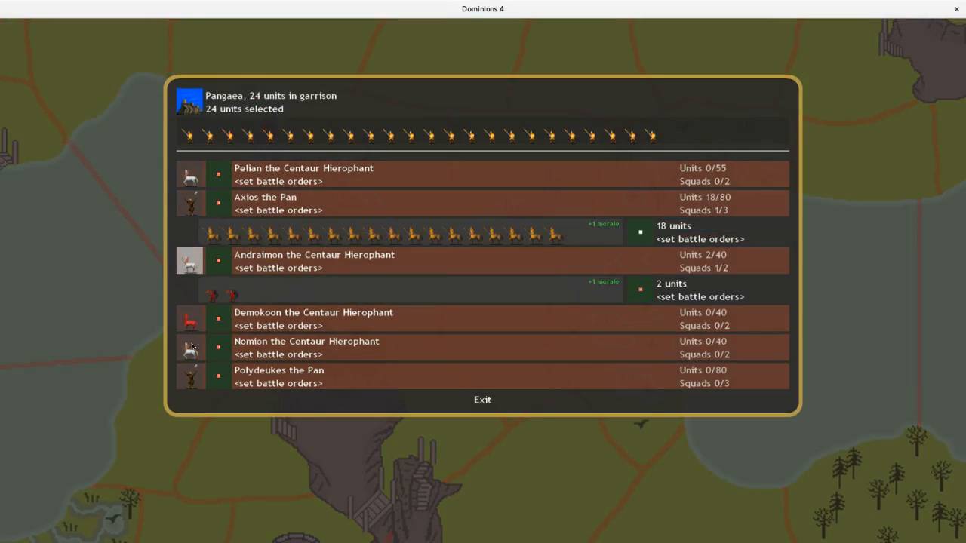
left_click(481, 400)
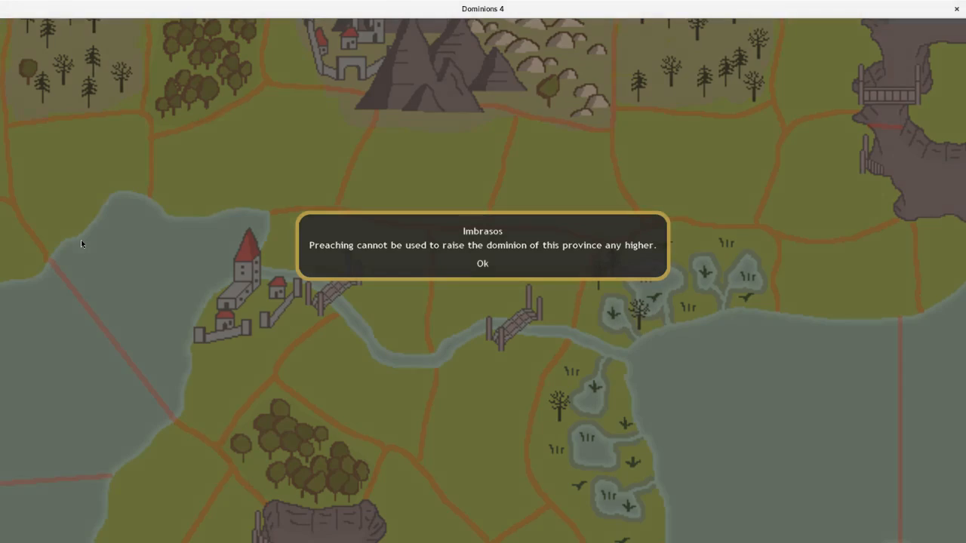
- Dismiss the preaching warning and select Imbrasos at Vepitre for a new order
left_click(482, 263)
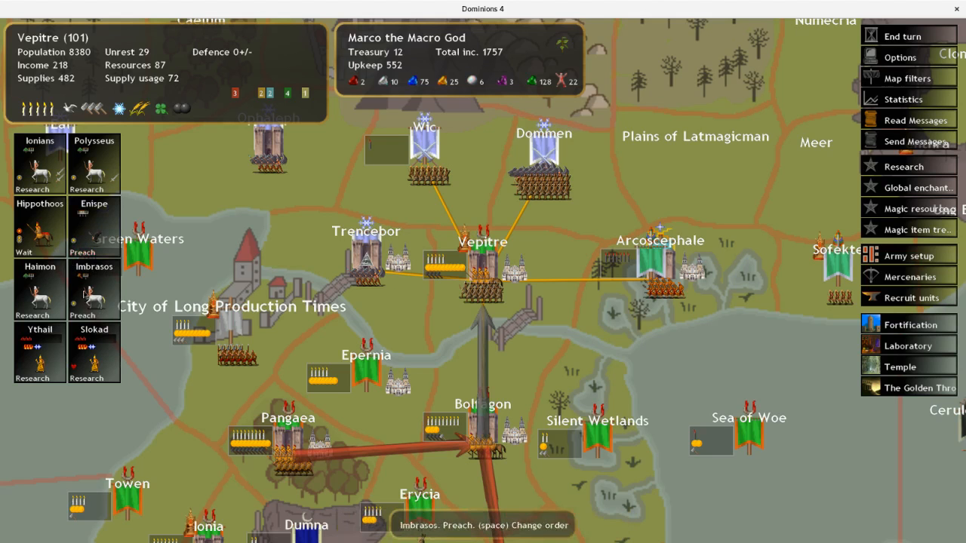
left_click(94, 226)
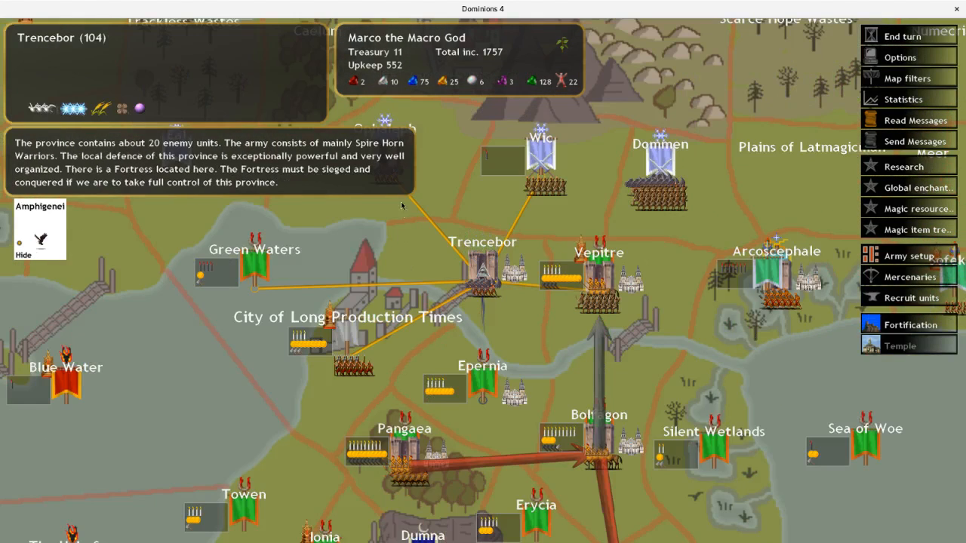
mouse_move(498, 263)
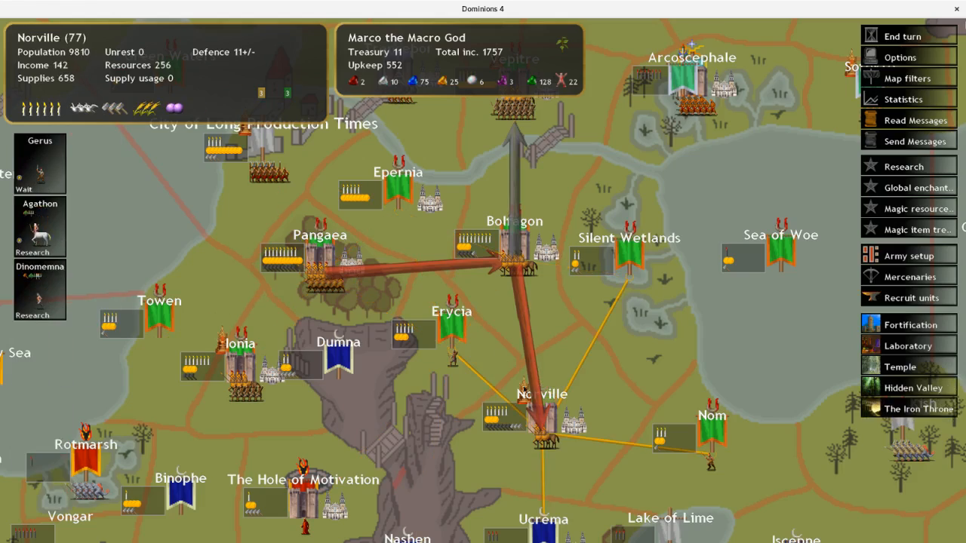
- Review Norville's infantry recruitment queue, leaving 46 gold, and exit recruitment
left_click(908, 297)
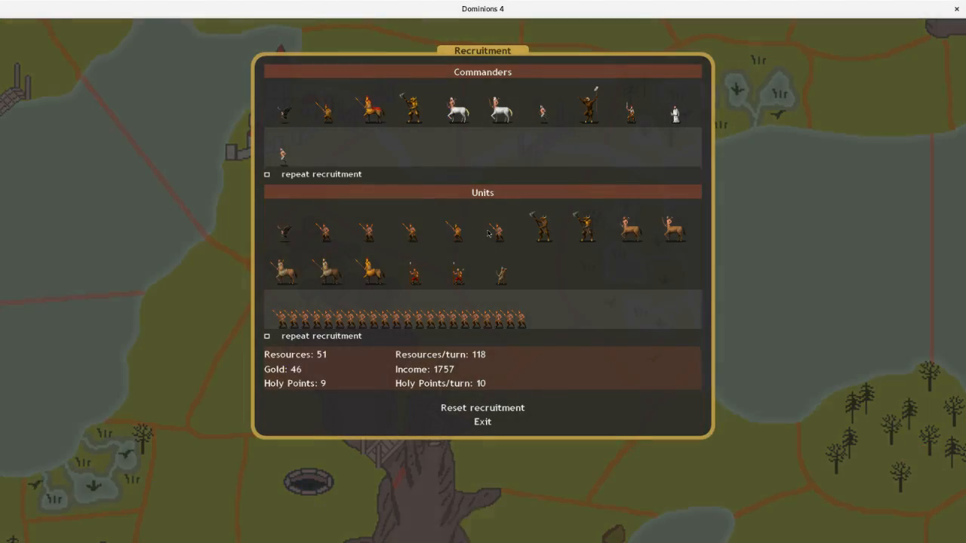
left_click(500, 230)
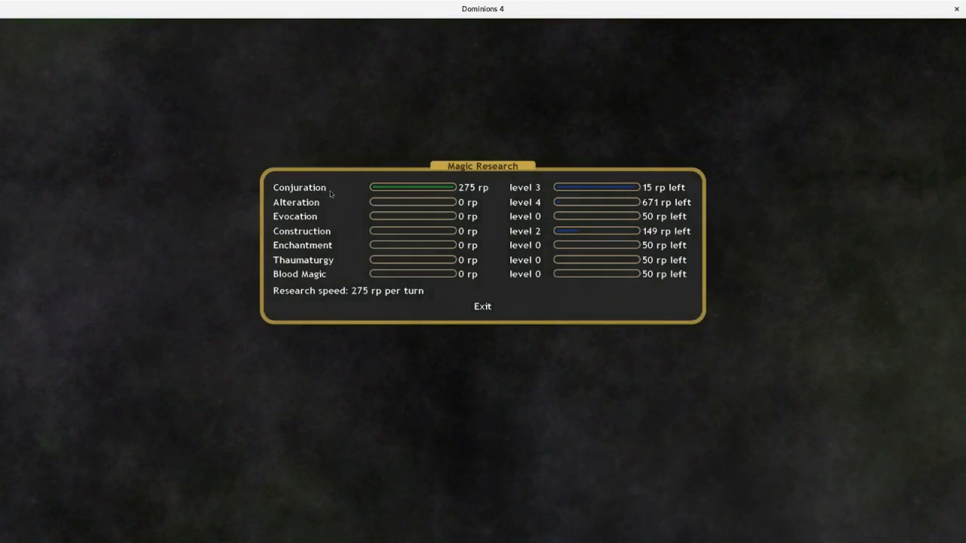
- Browse Conjuration spells, shift 222 rp to Alteration leaving 53 in Conjuration, and end the turn
left_click(299, 187)
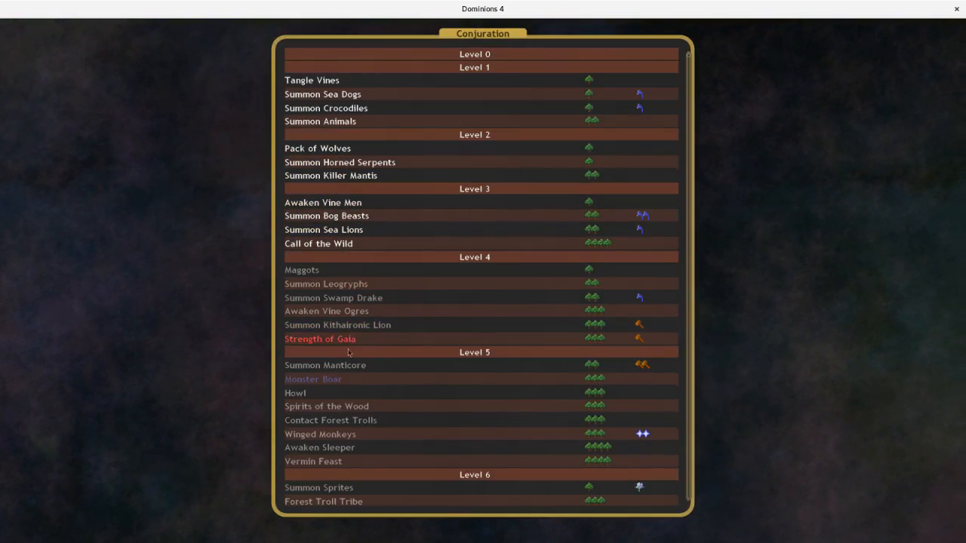
mouse_move(351, 325)
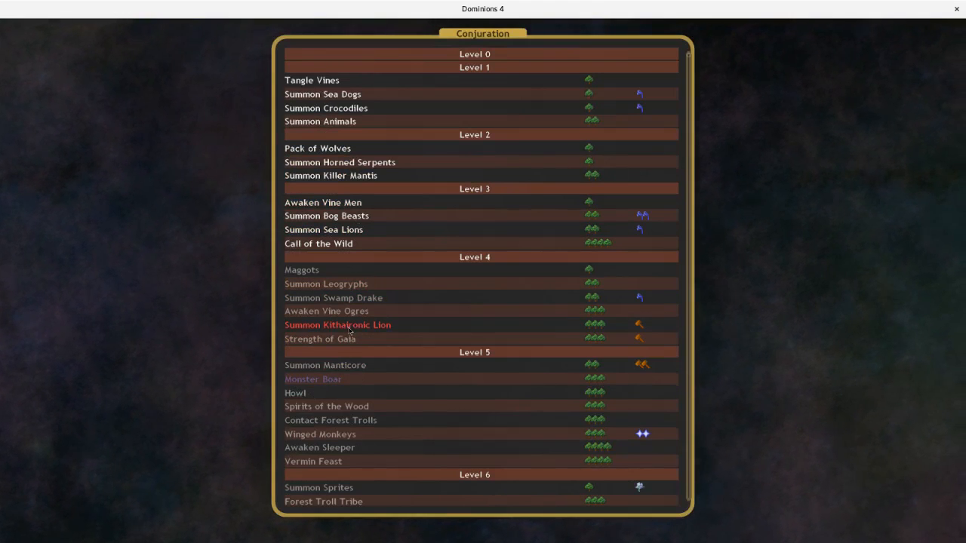
mouse_move(365, 329)
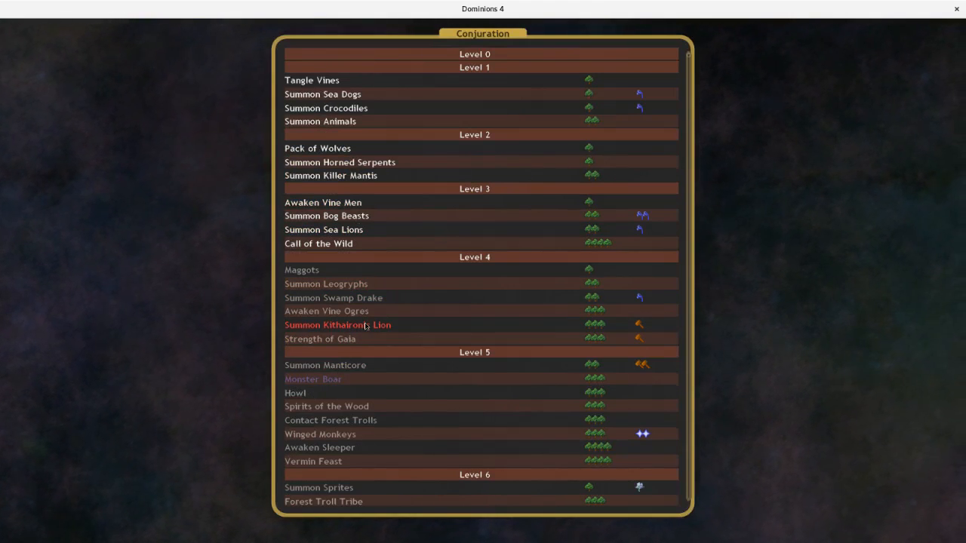
mouse_move(364, 317)
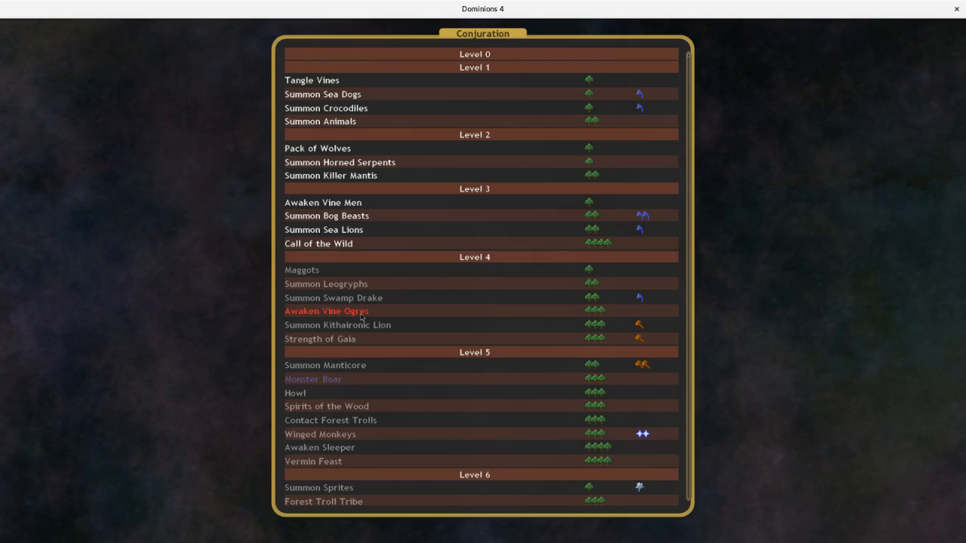
mouse_move(383, 326)
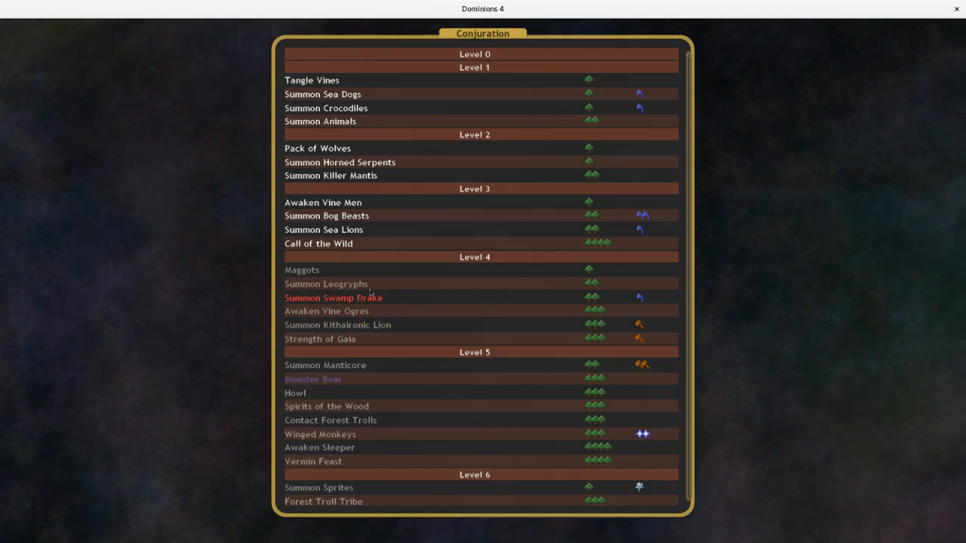
mouse_move(376, 367)
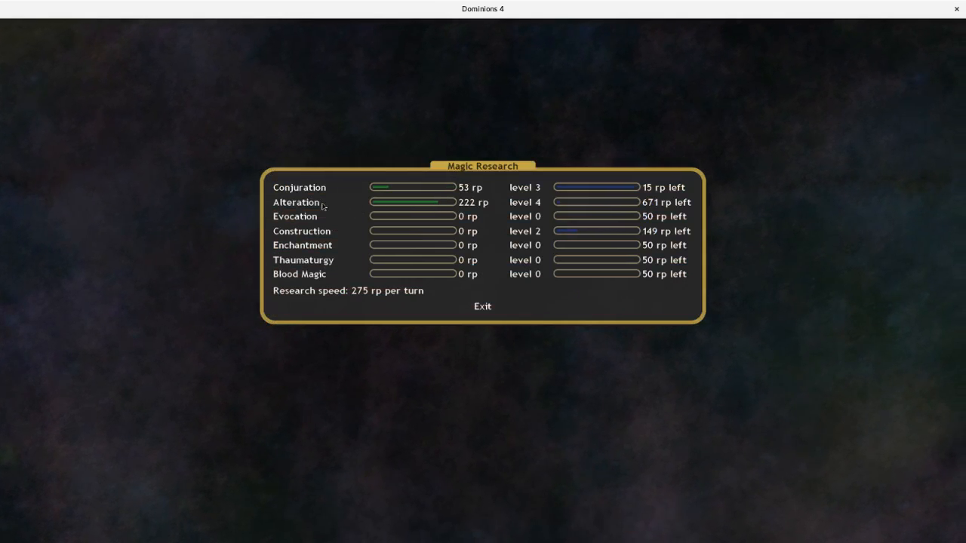
left_click(294, 202)
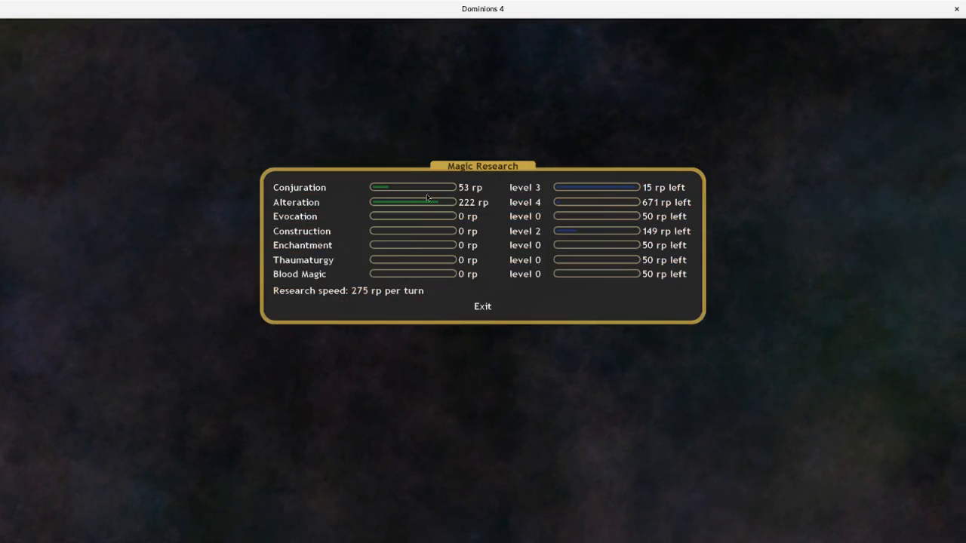
left_click(481, 306)
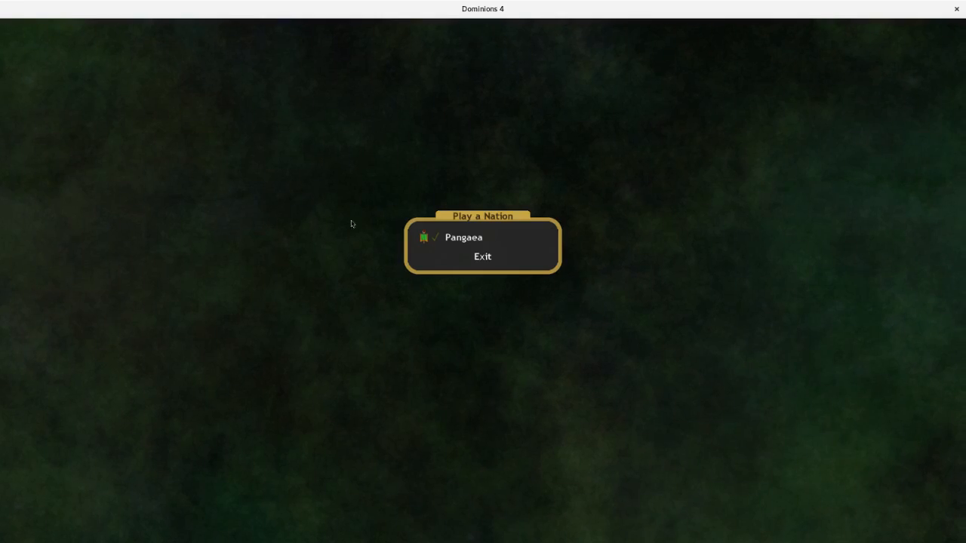